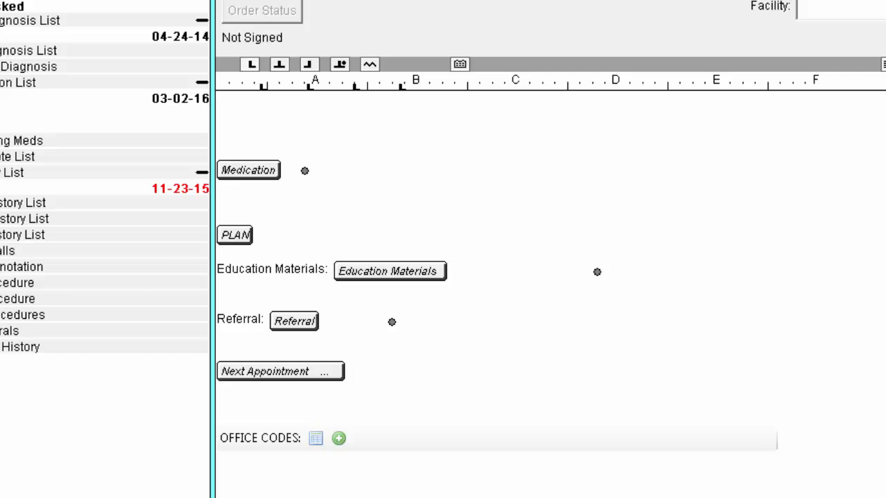
Step: Show the medication actions (add, renew, discontinue) for the unsigned progress note
left_click(247, 169)
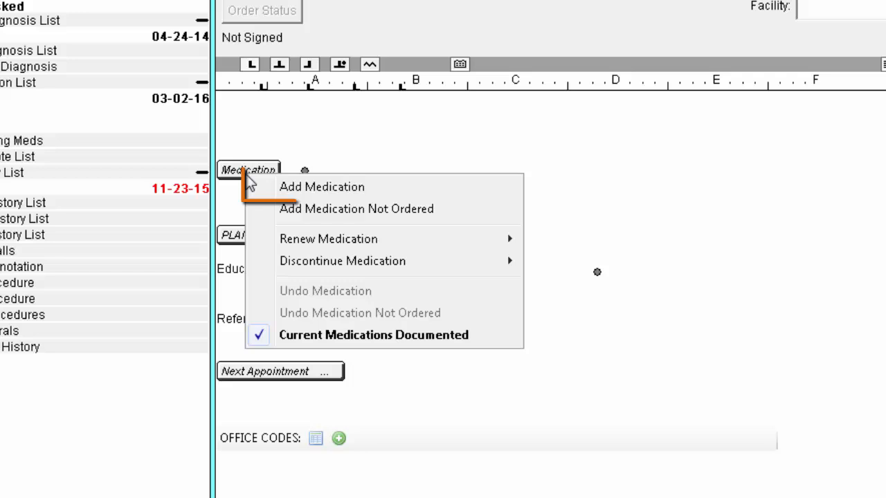
mouse_move(322, 187)
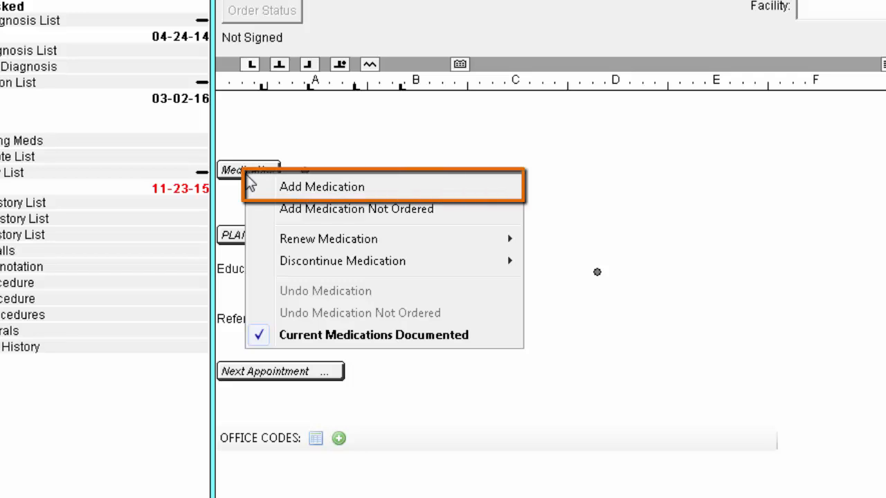
mouse_move(249, 183)
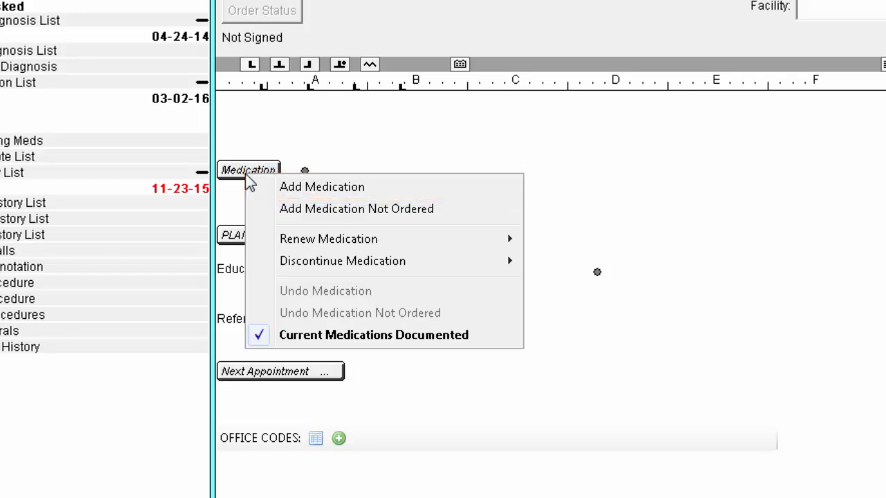
Step: Add a new medication by searching 'diov' and selecting Diovan 80 mg tablet from the results
left_click(321, 187)
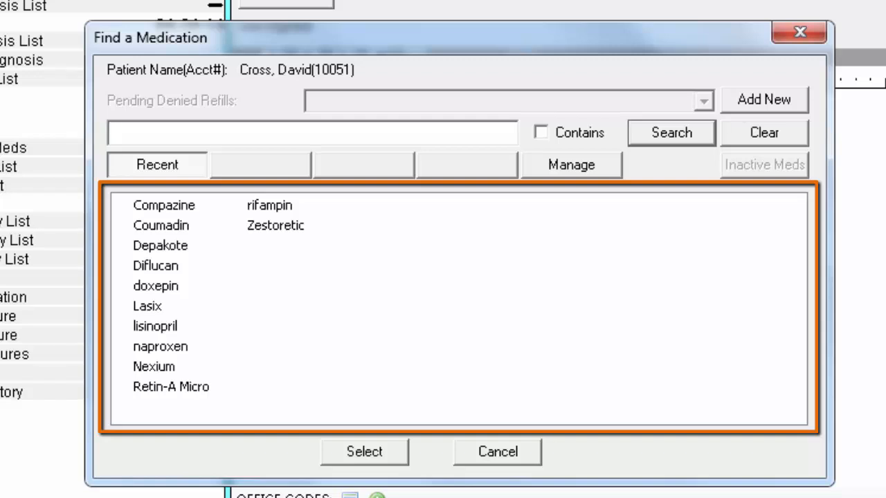
left_click(311, 133)
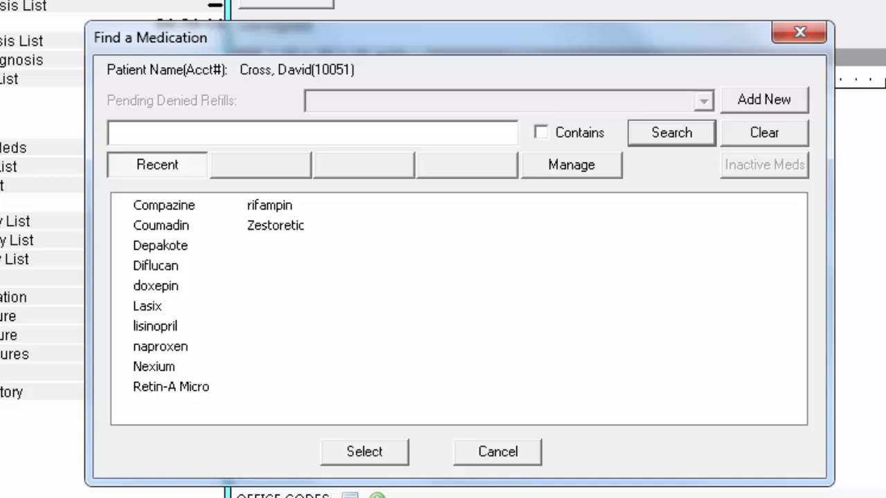
type("diov")
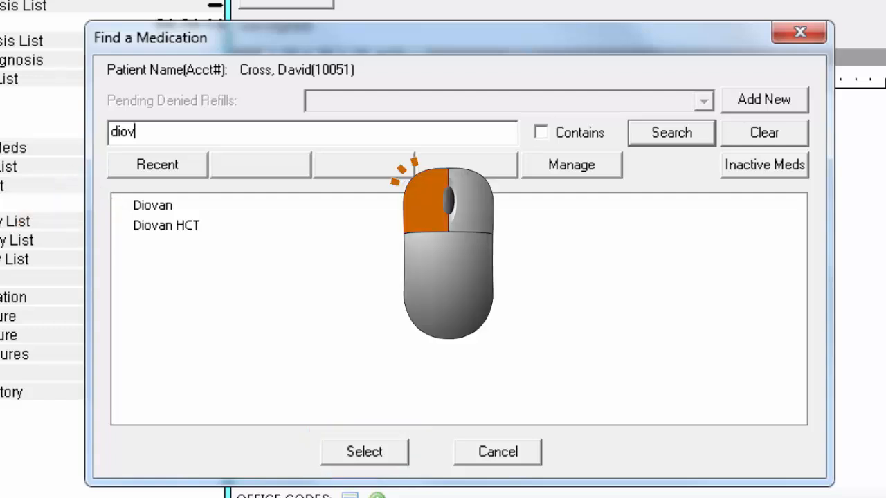
left_click(152, 204)
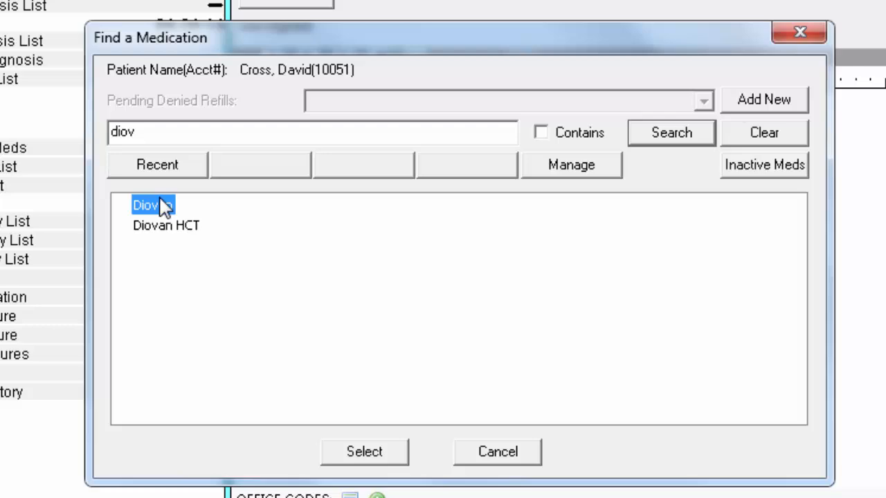
left_click(363, 451)
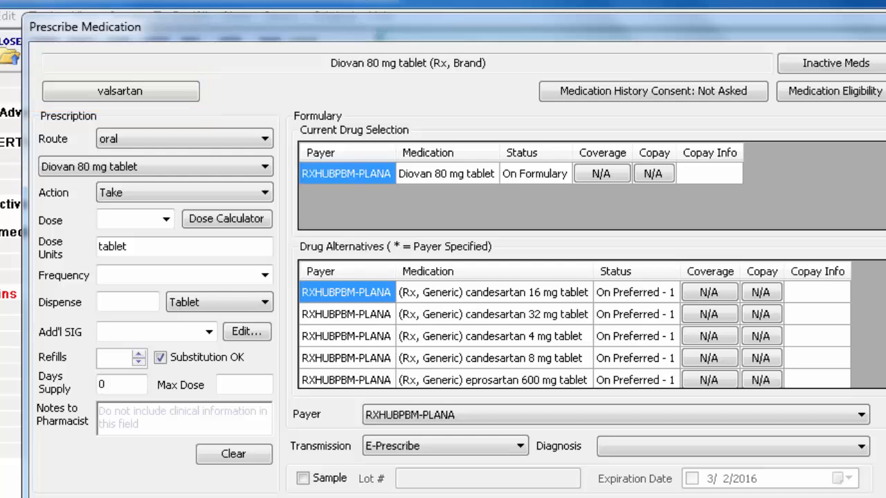
Step: Choose Diovan 40 mg tablet from the available strengths instead of 80 mg
left_click(155, 166)
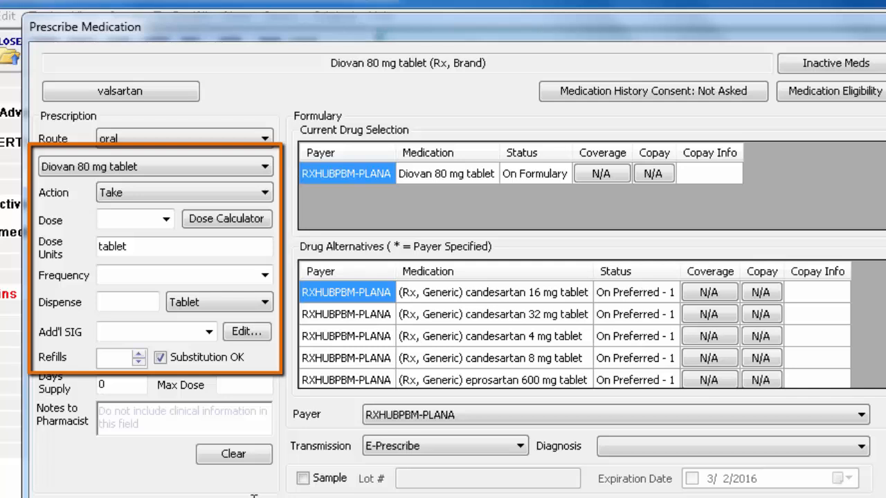
left_click(263, 166)
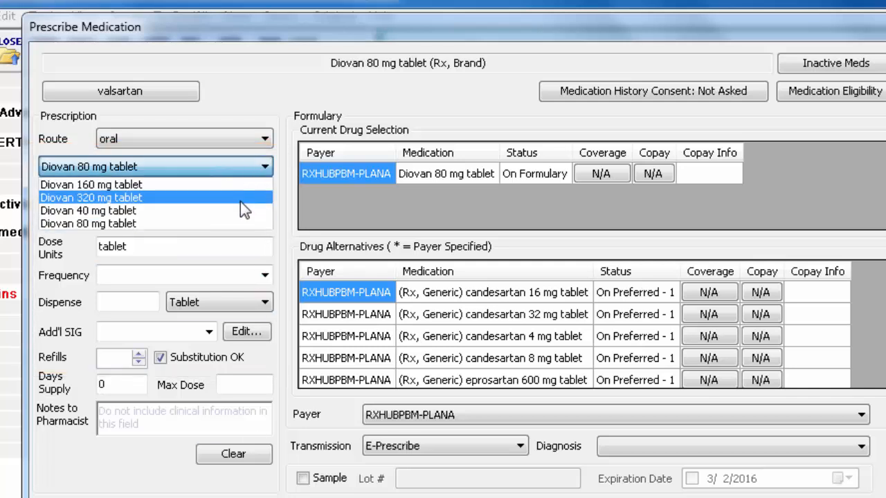
left_click(89, 211)
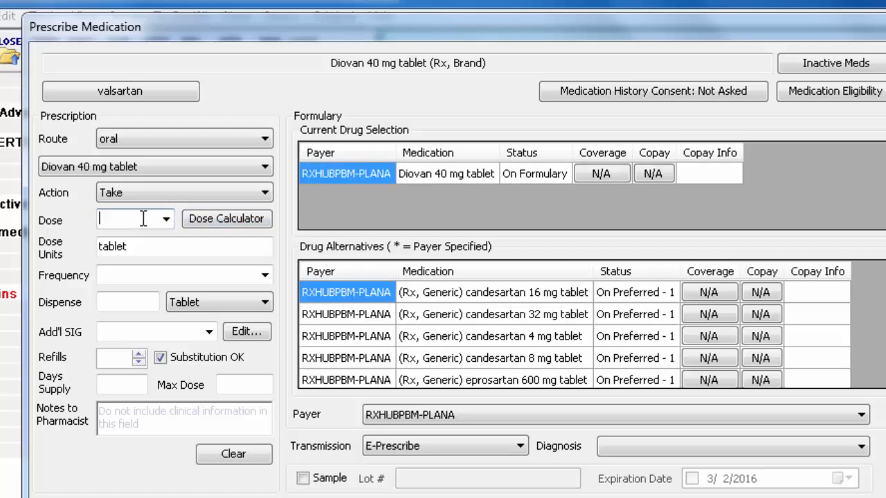
Step: Enter a daily frequency and a dose of 2 tablets for the Diovan 40 mg order
type("daily")
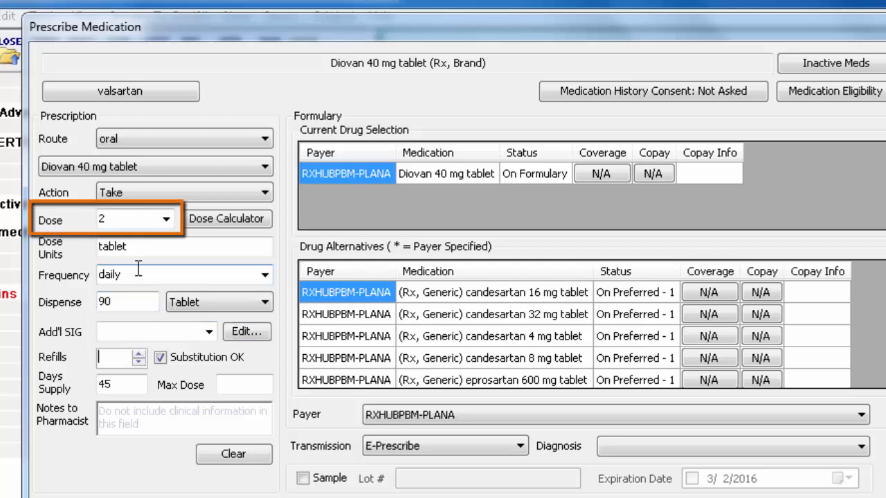
type("2")
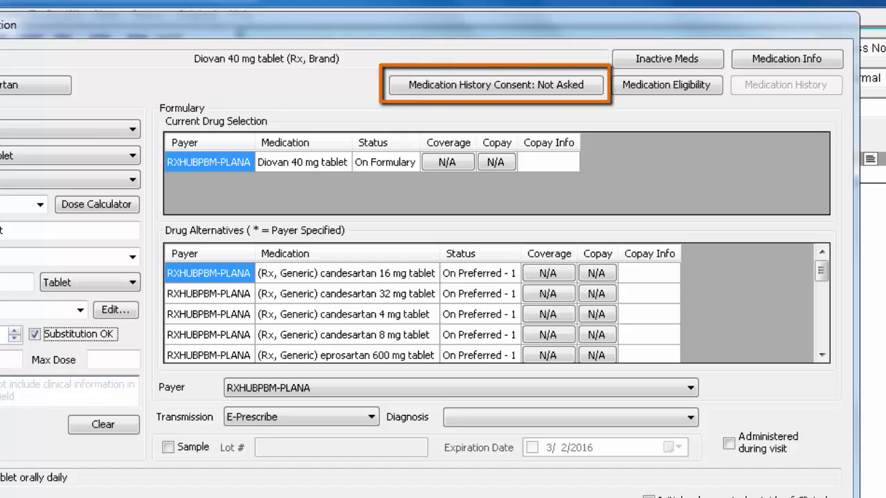
left_click(495, 84)
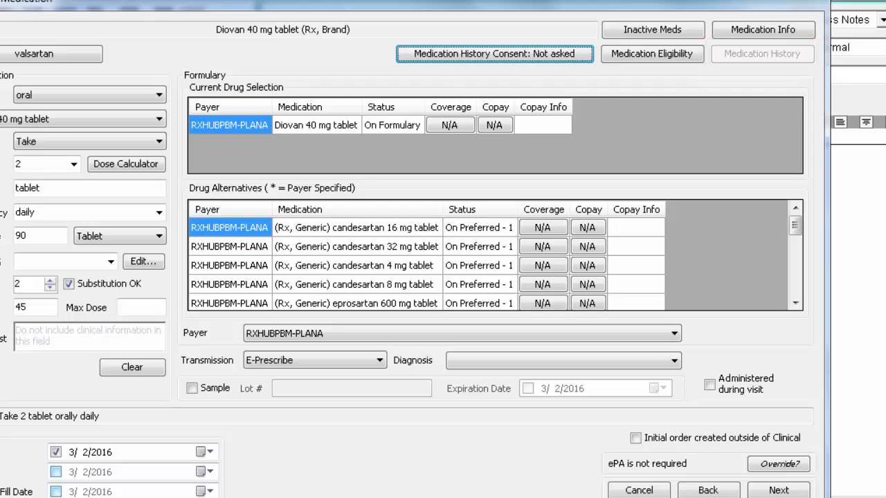
left_click(651, 52)
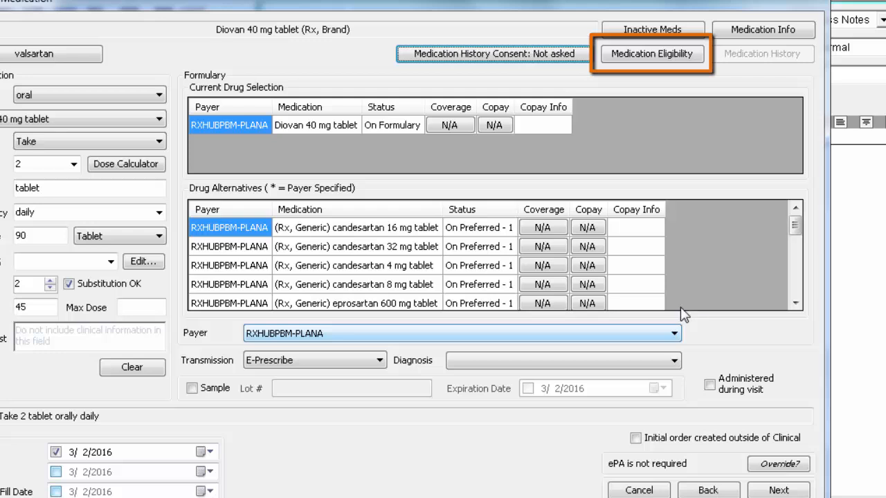
Step: View the PLANA eligibility coverage showing mail order active and retail inactive
left_click(651, 53)
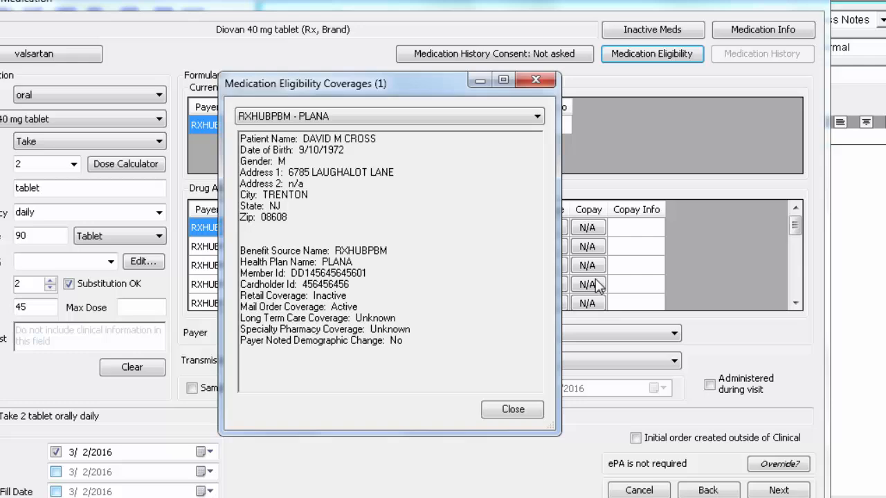
left_click(512, 410)
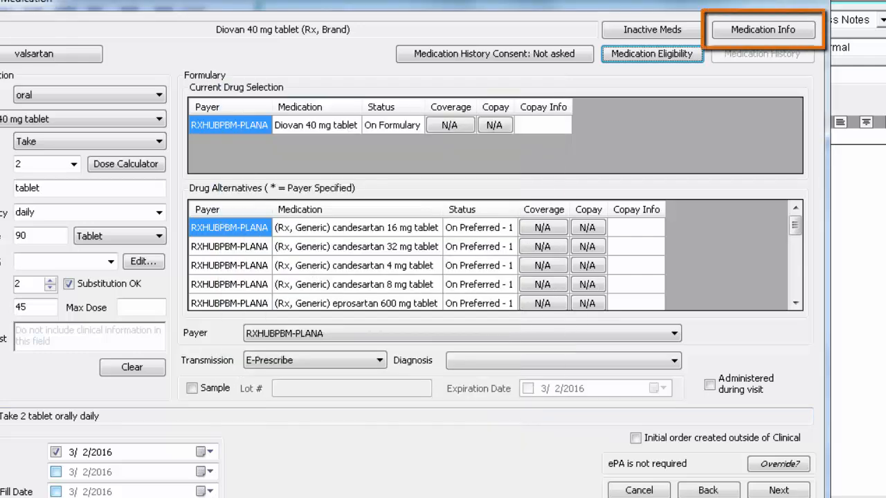
left_click(761, 29)
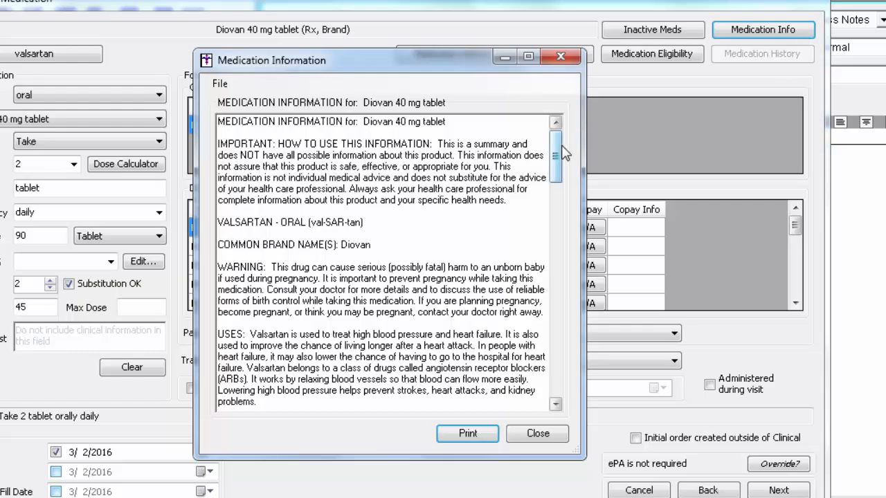
scroll("down", 3)
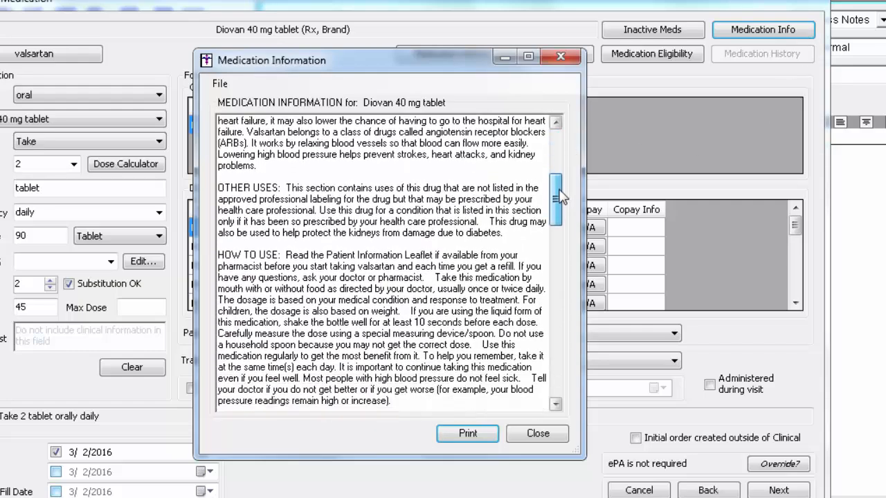
scroll("down", 3)
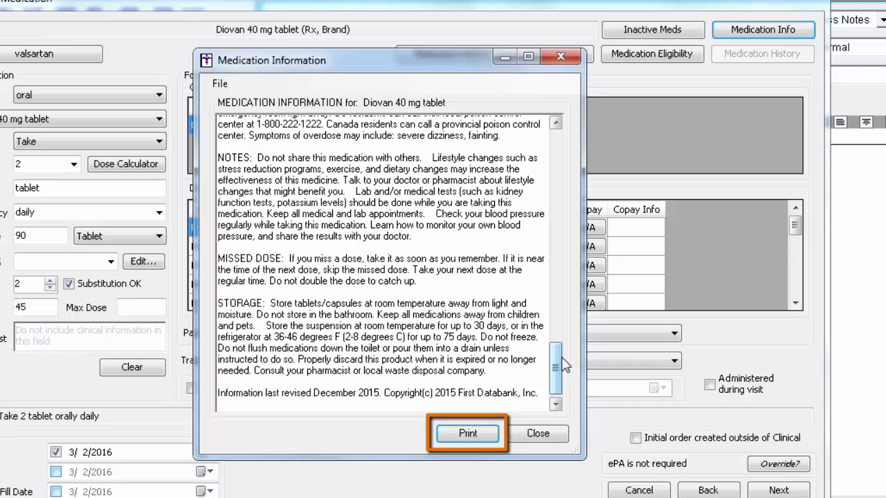
left_click(537, 433)
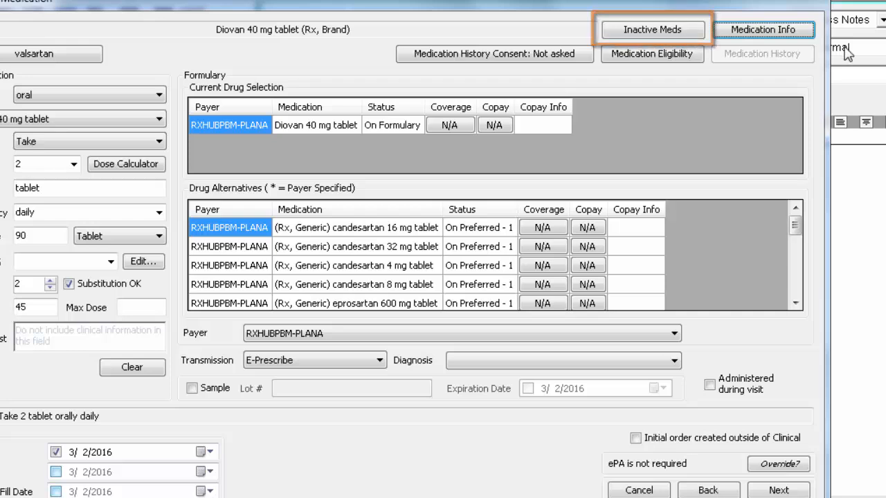
left_click(650, 29)
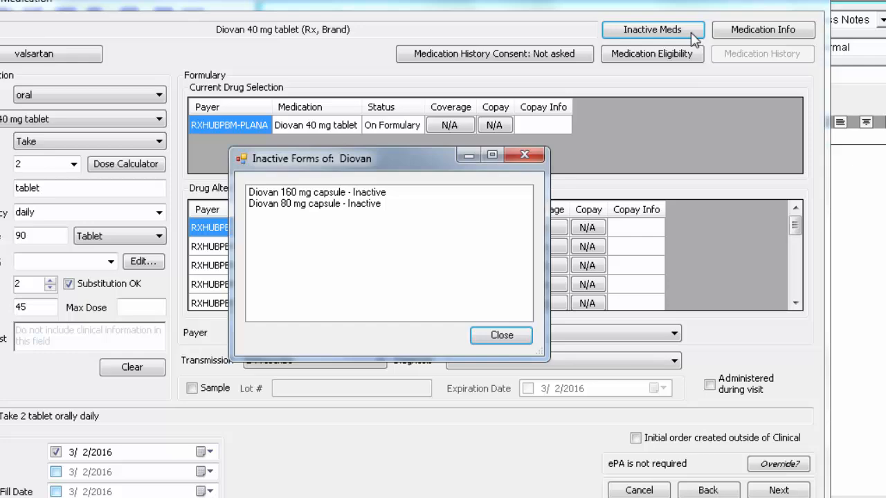
left_click(501, 335)
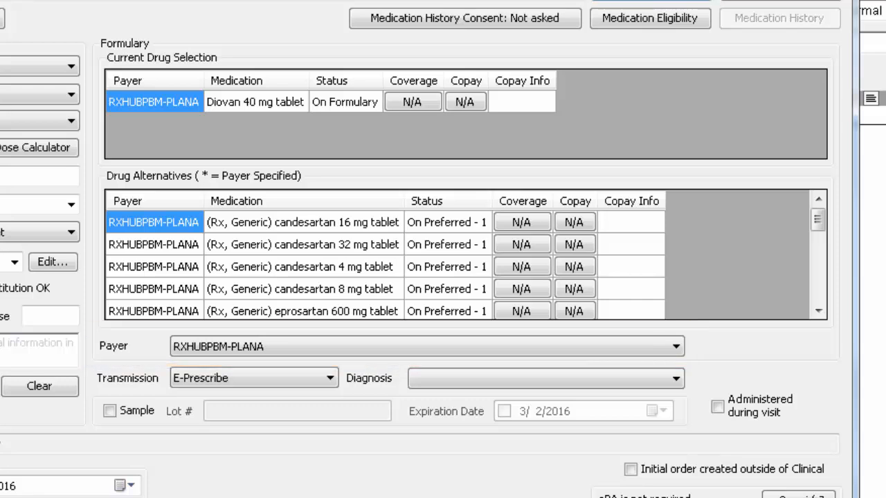
mouse_move(339, 376)
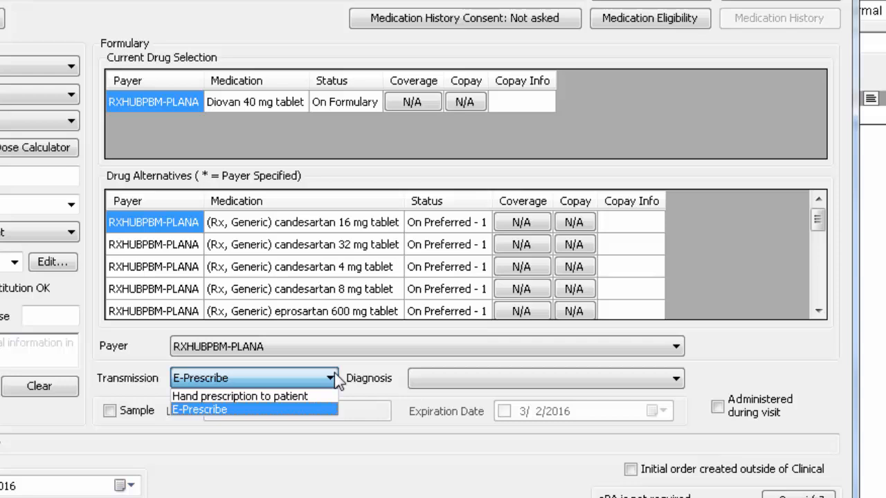
left_click(199, 409)
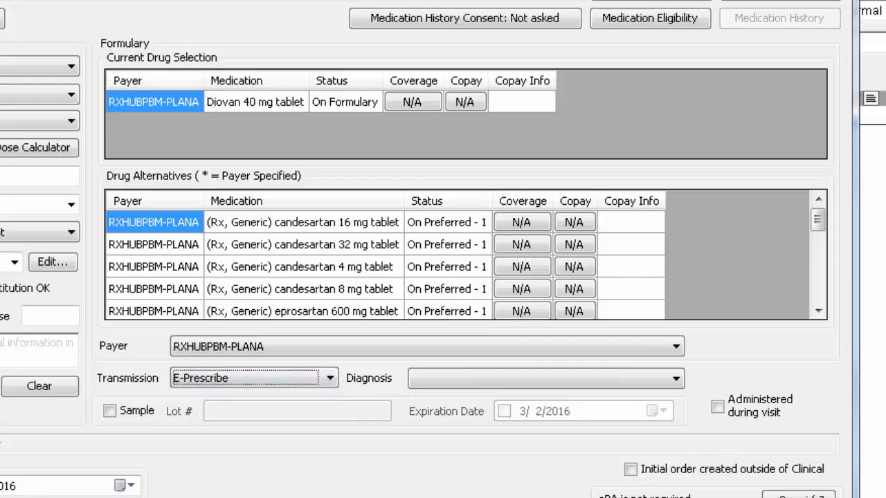
left_click(542, 377)
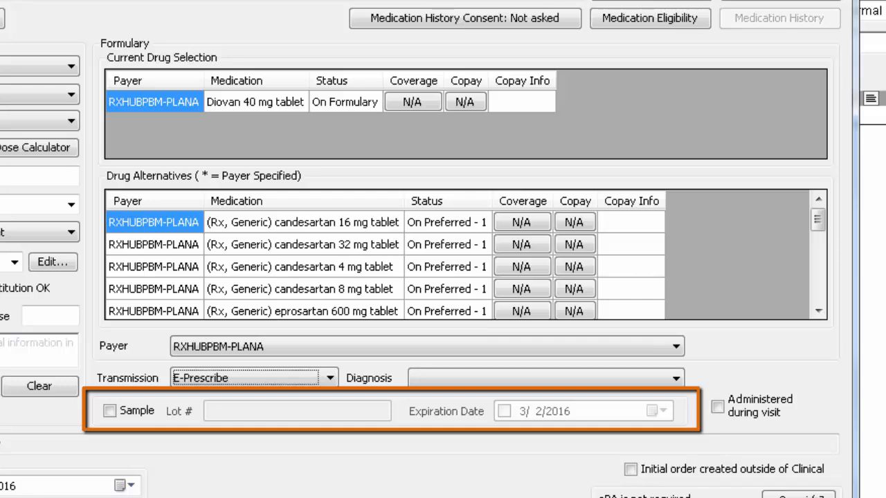
left_click(110, 409)
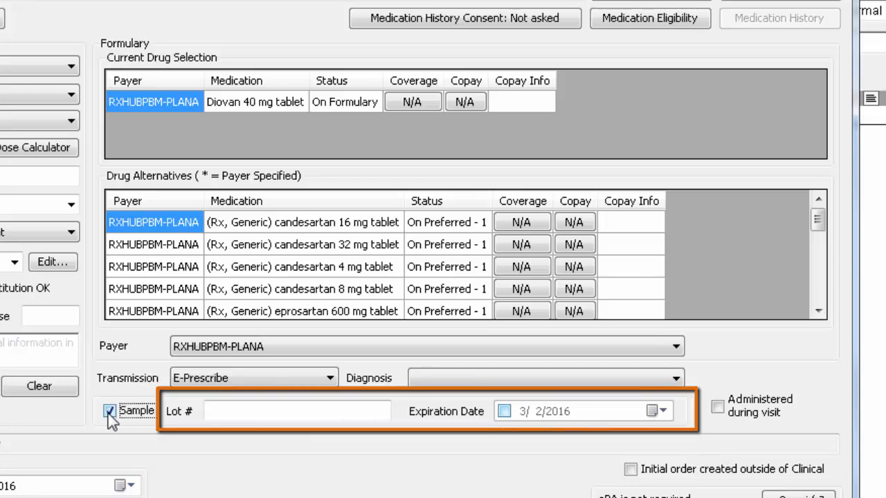
left_click(110, 411)
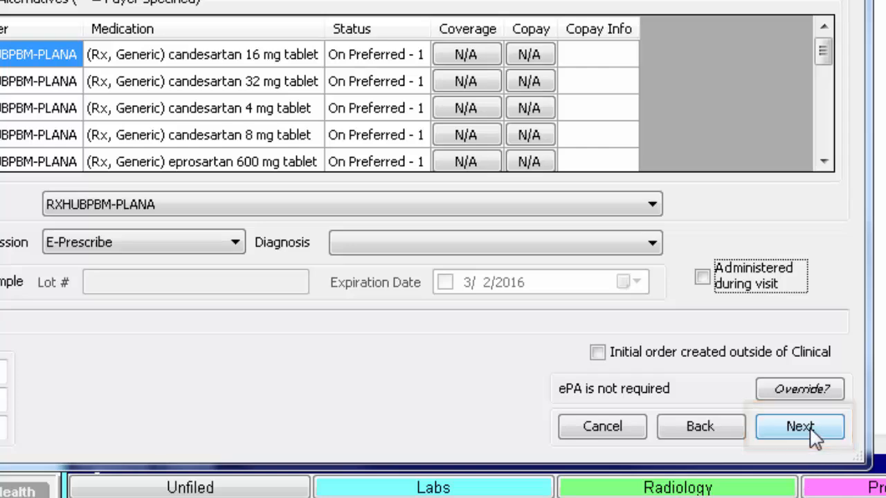
Step: Review the prescription, keep the listed test pharmacy, and confirm and send Diovan 40 mg
left_click(800, 426)
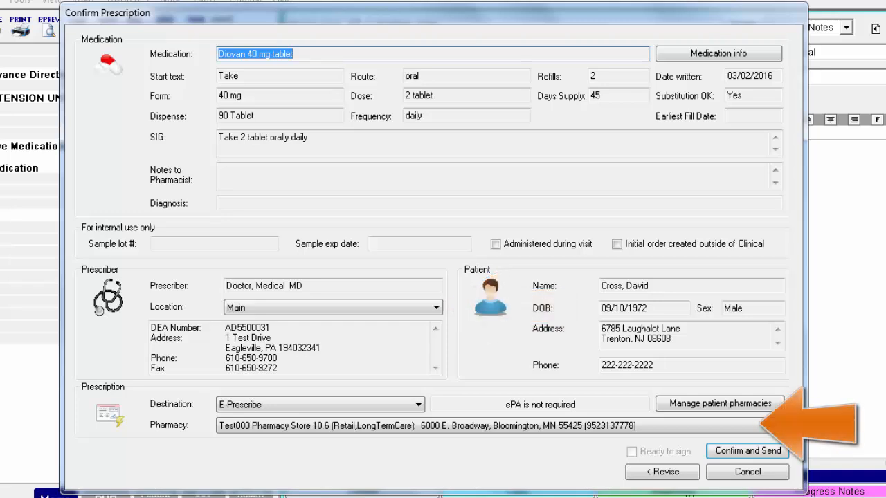
left_click(781, 426)
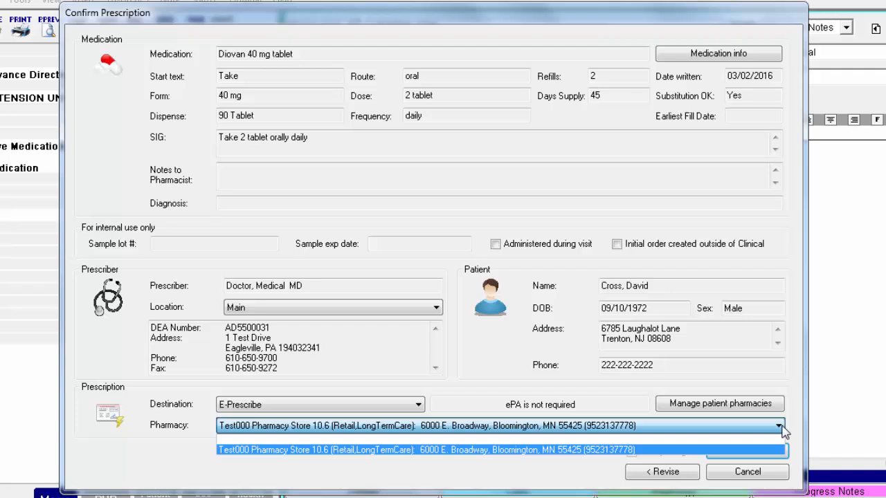
left_click(424, 450)
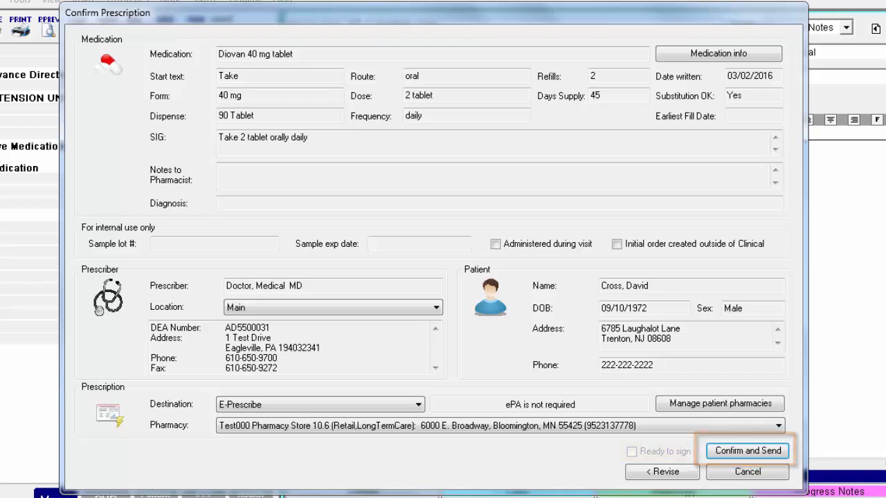
left_click(747, 451)
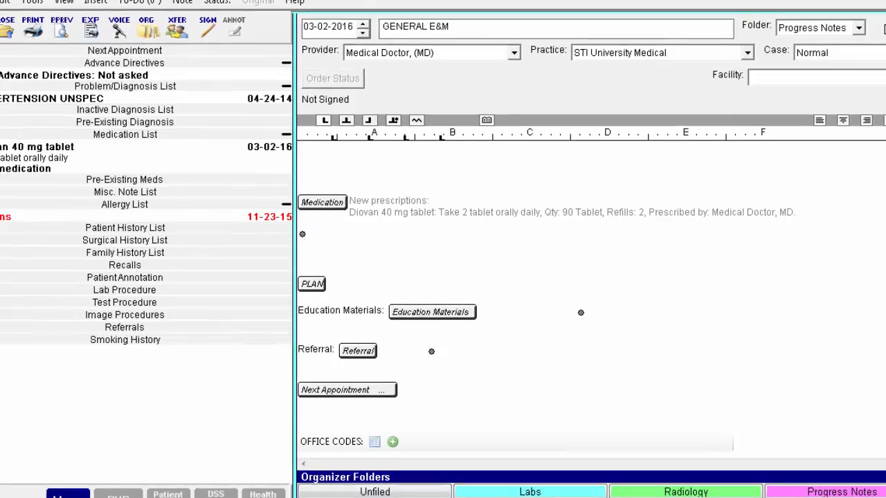